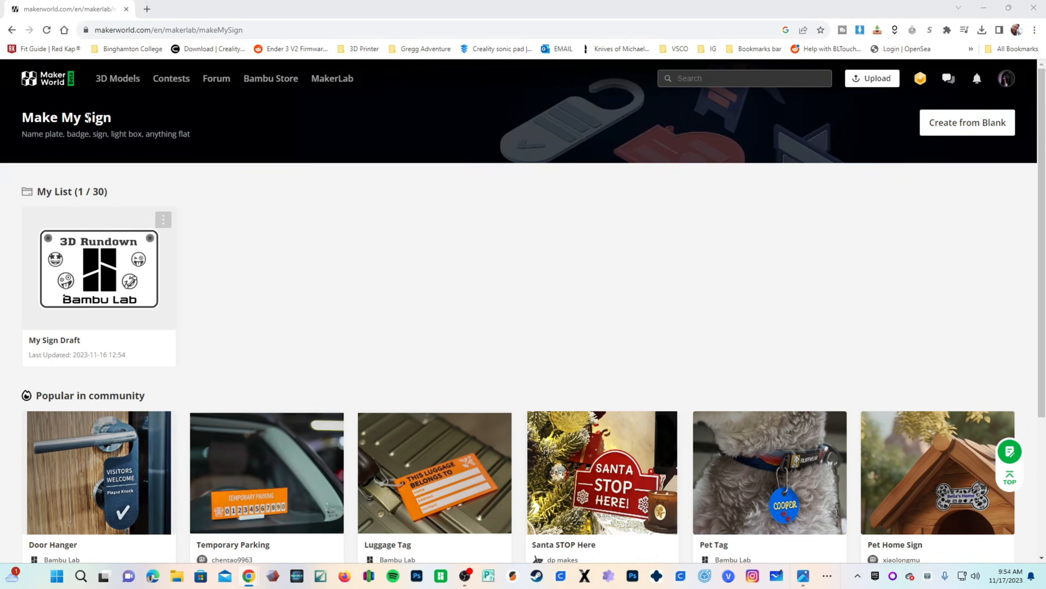
mouse_move(108, 245)
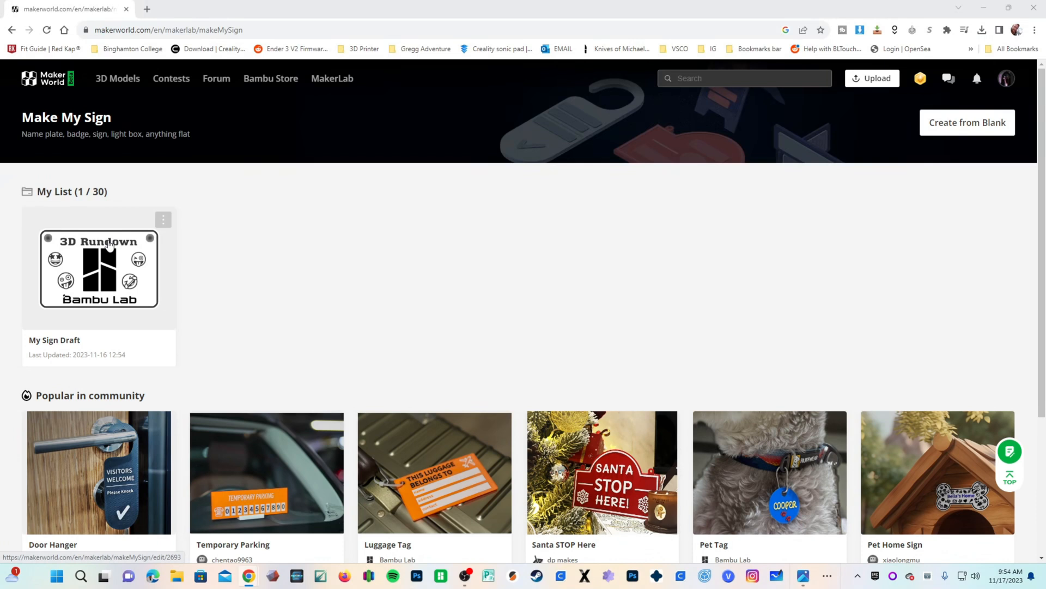
mouse_move(91, 252)
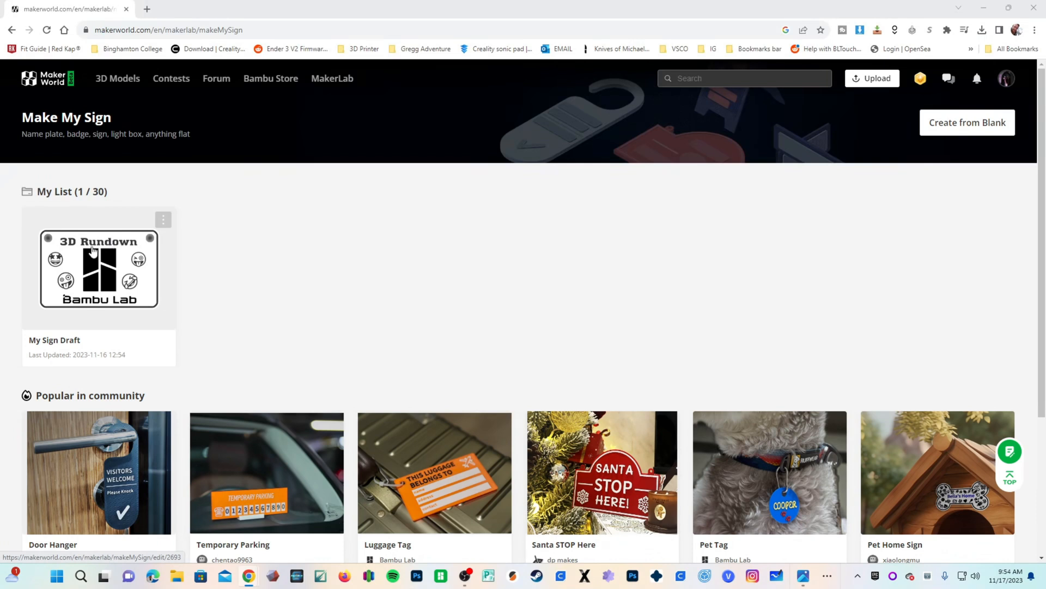
mouse_move(91, 255)
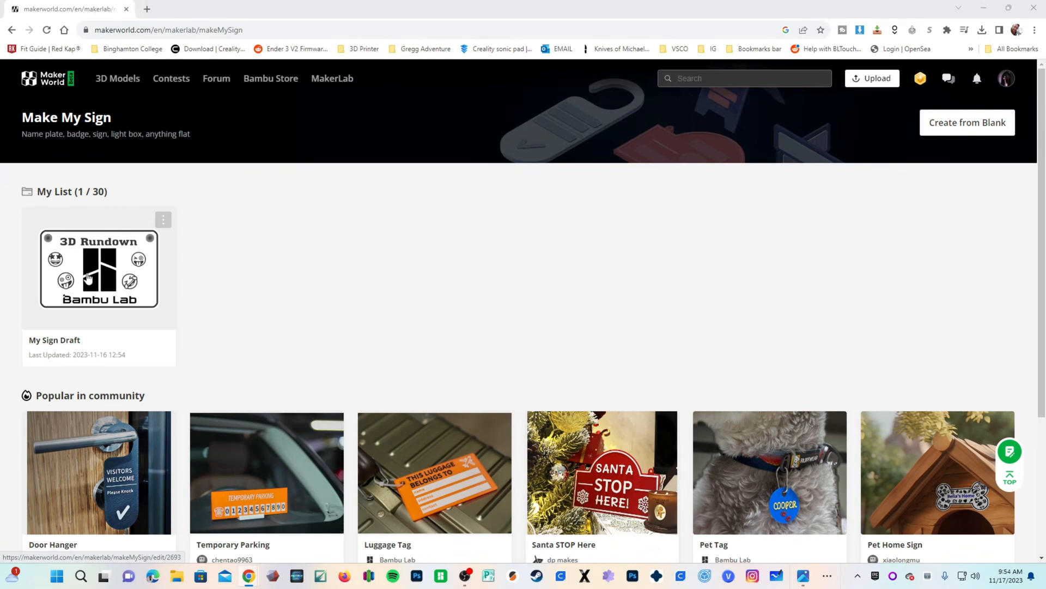
mouse_move(427, 256)
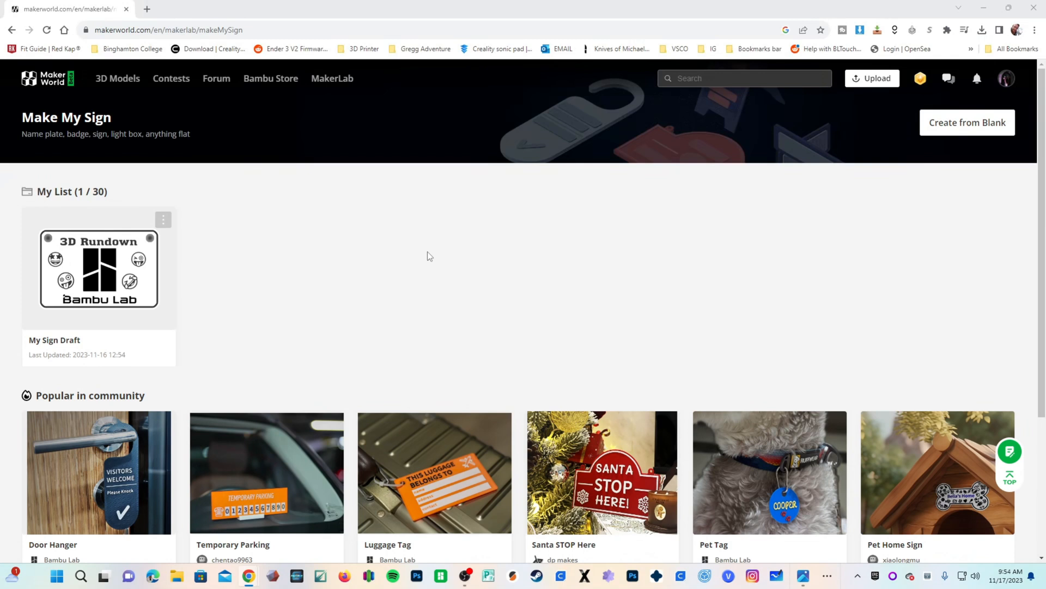
mouse_move(318, 256)
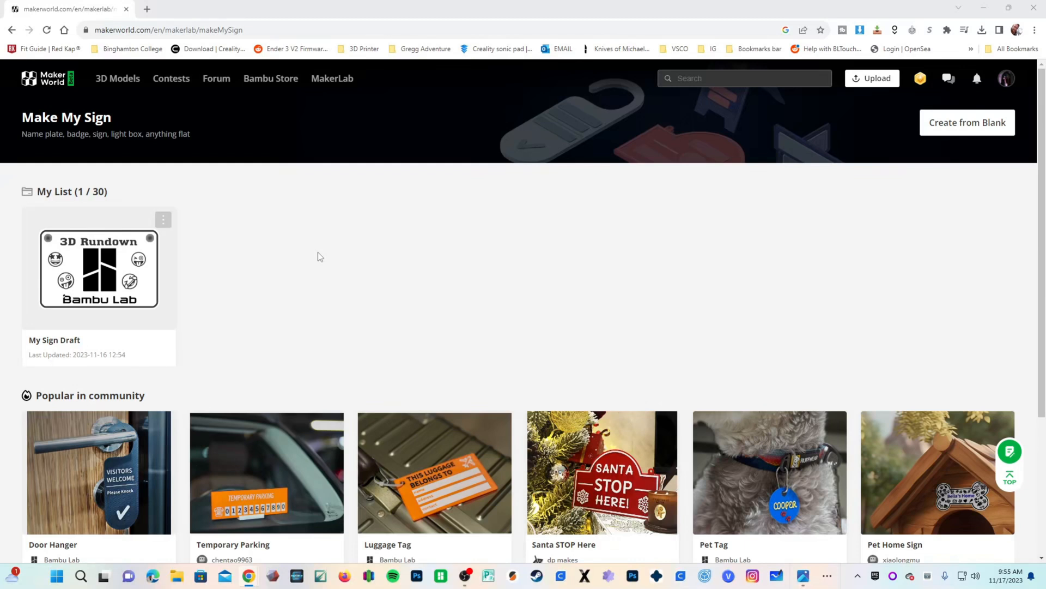
mouse_move(450, 298)
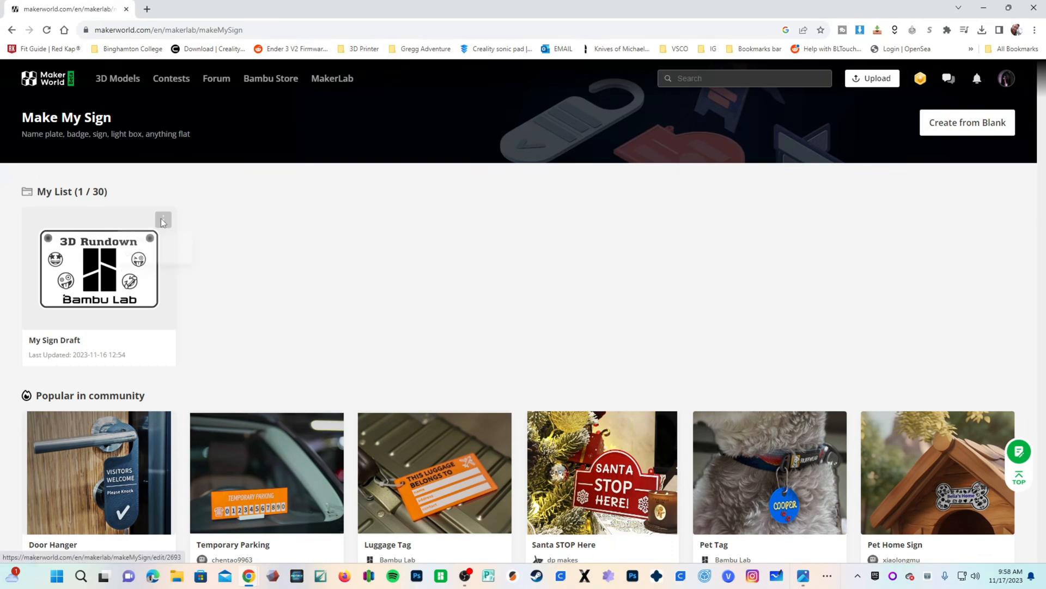
Step: Duplicate the 3D Rundown sign draft from its actions menu and open the copy for editing
click(162, 219)
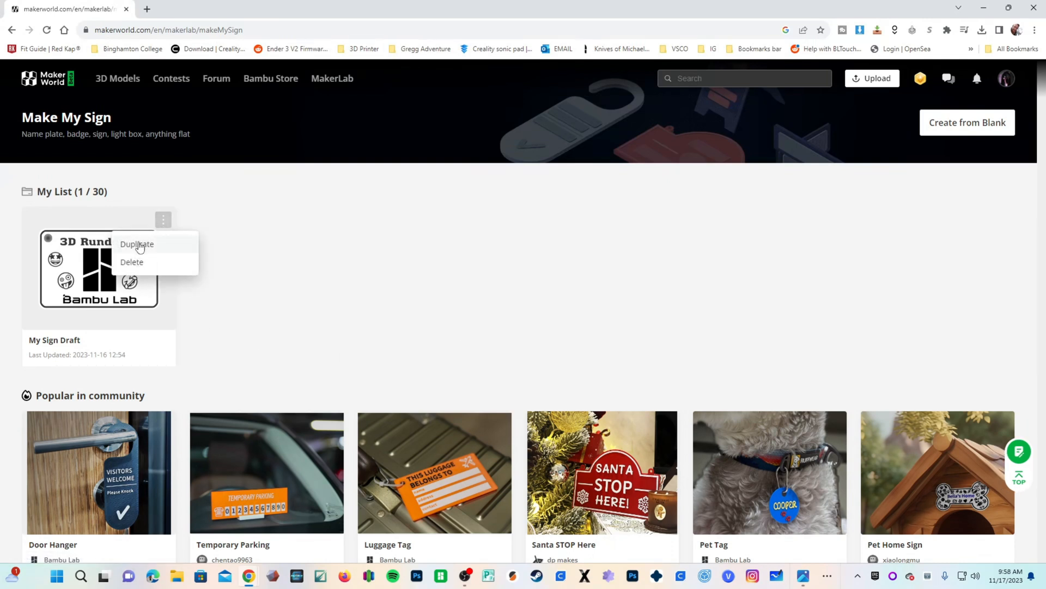
click(138, 245)
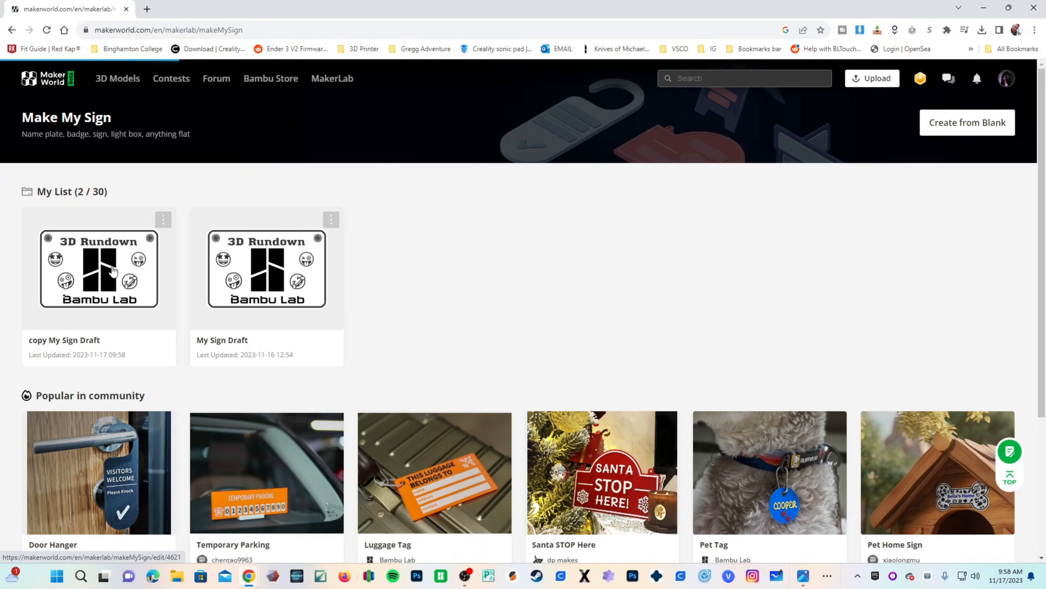
click(99, 270)
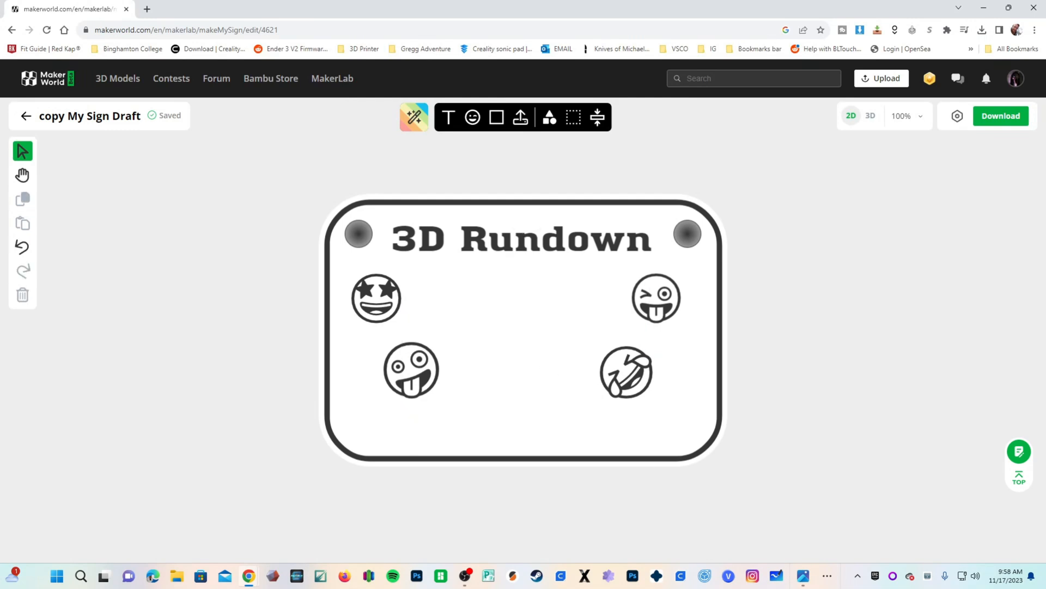
mouse_move(548, 117)
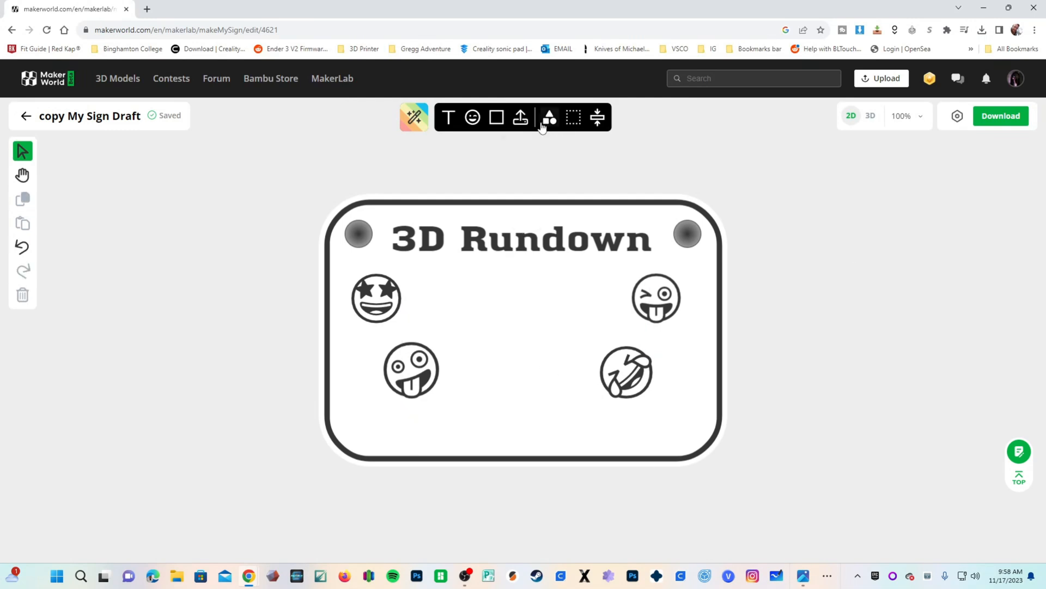
Step: Import a dragon SVG graphic into the sign using the upload tool
click(520, 117)
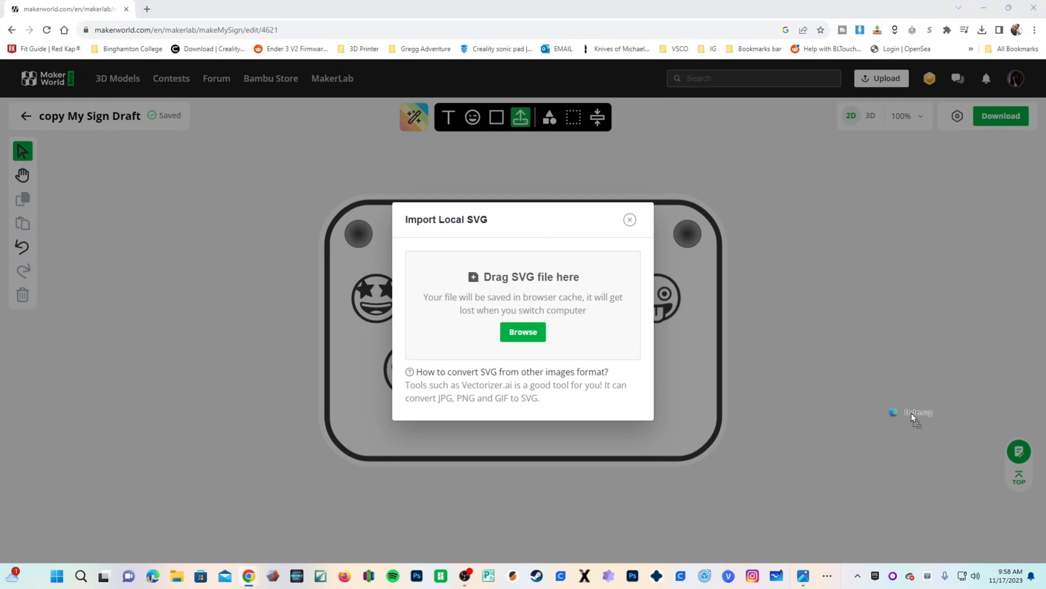
click(629, 219)
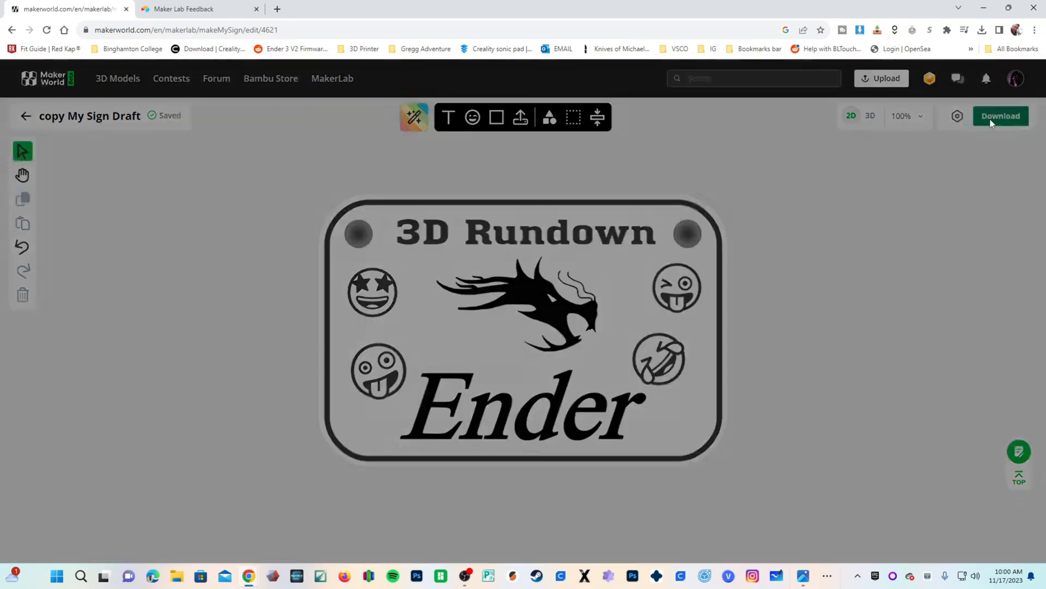
Step: Download the Ender sign as an STL and load it onto the Creality Print build plate
click(1000, 115)
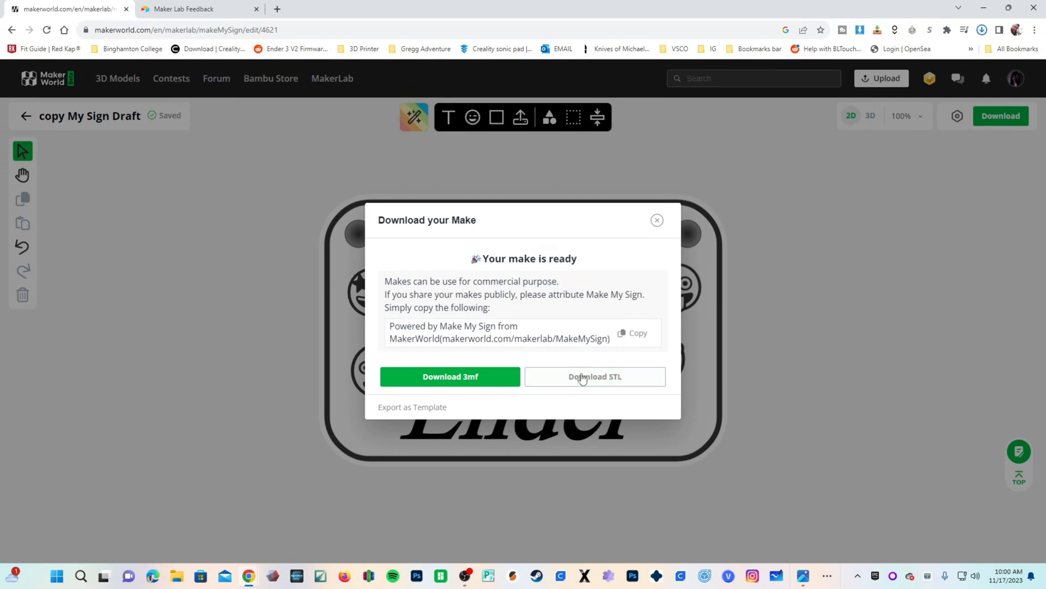
click(594, 376)
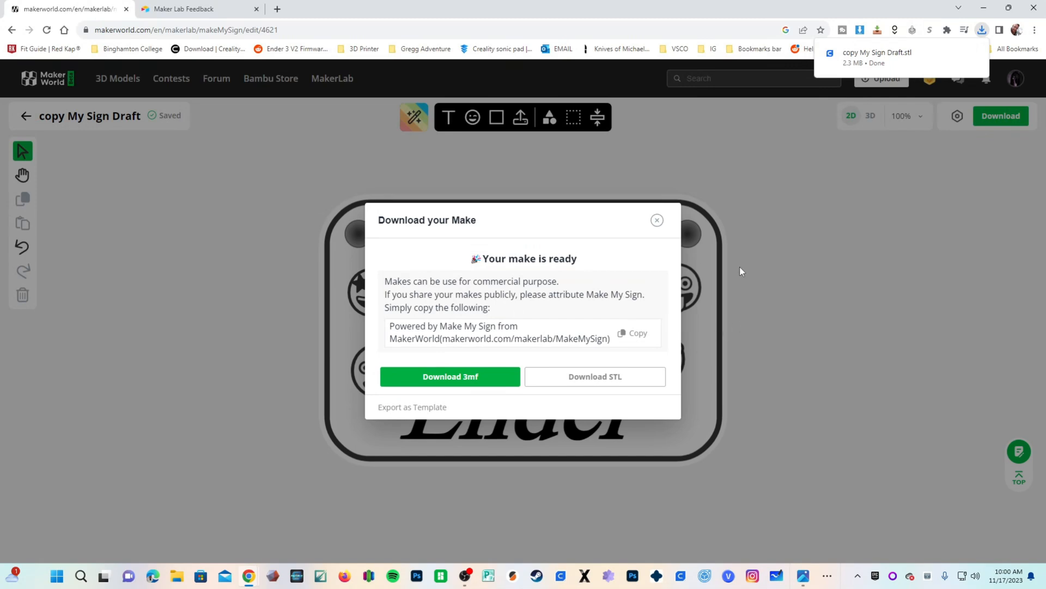
click(802, 575)
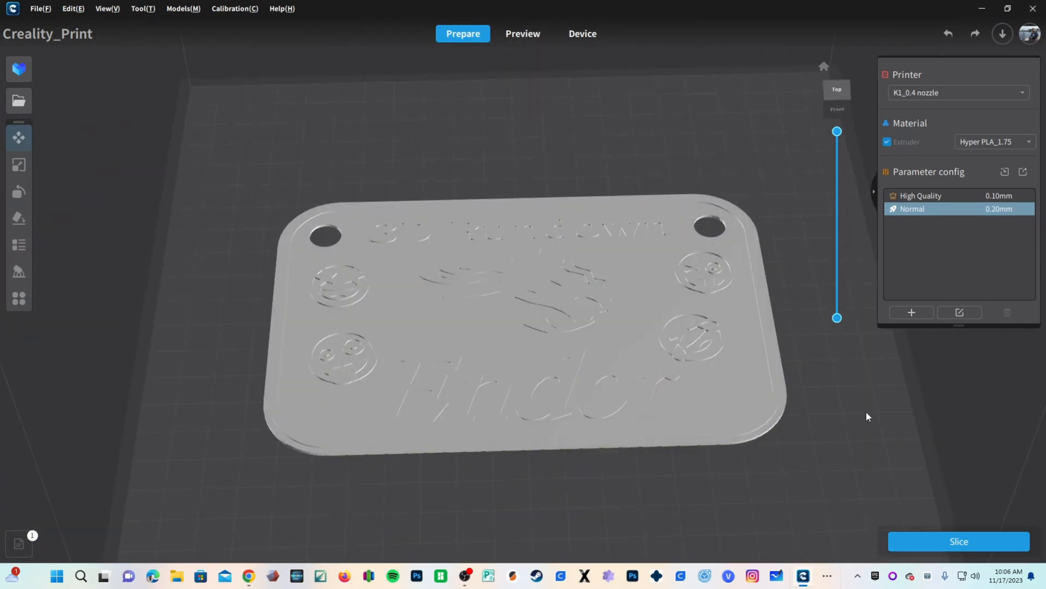
Step: In the Normal 0.20mm profile, review shell and infill settings and lower the print speed to 200 mm/s
click(959, 311)
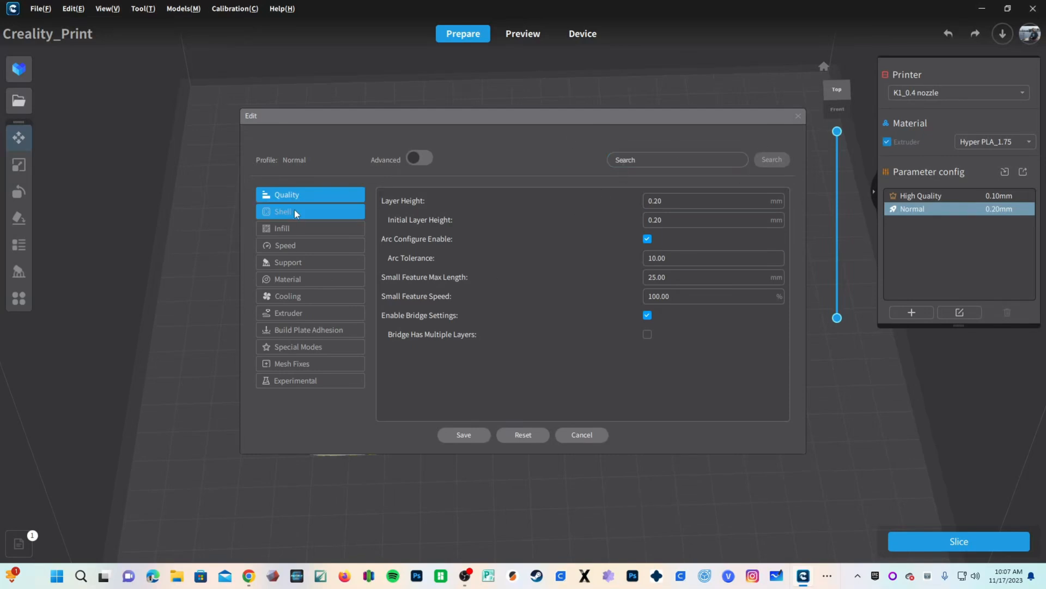
click(287, 211)
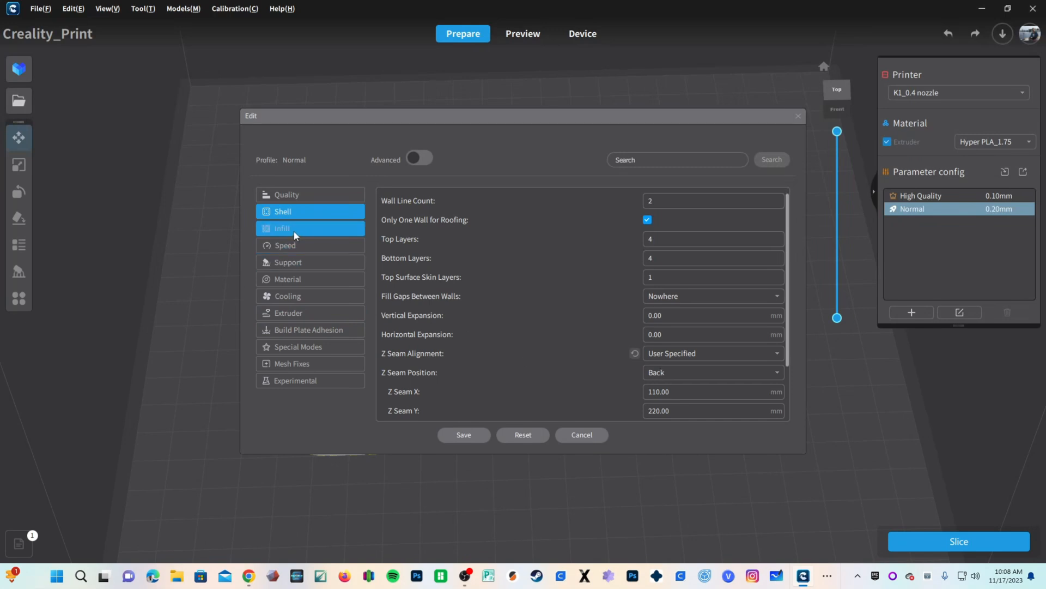
click(282, 228)
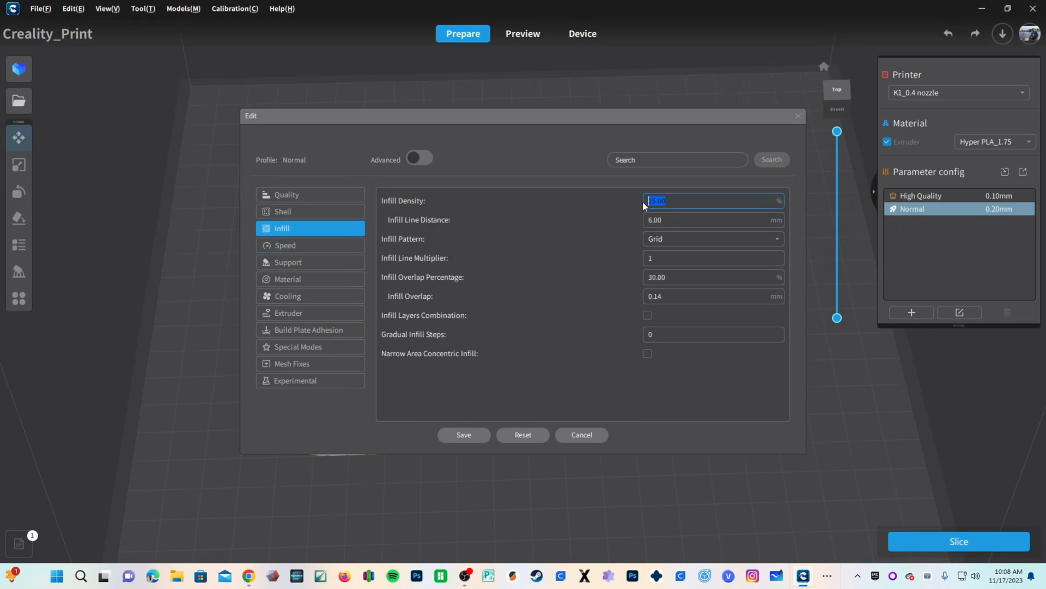
click(284, 245)
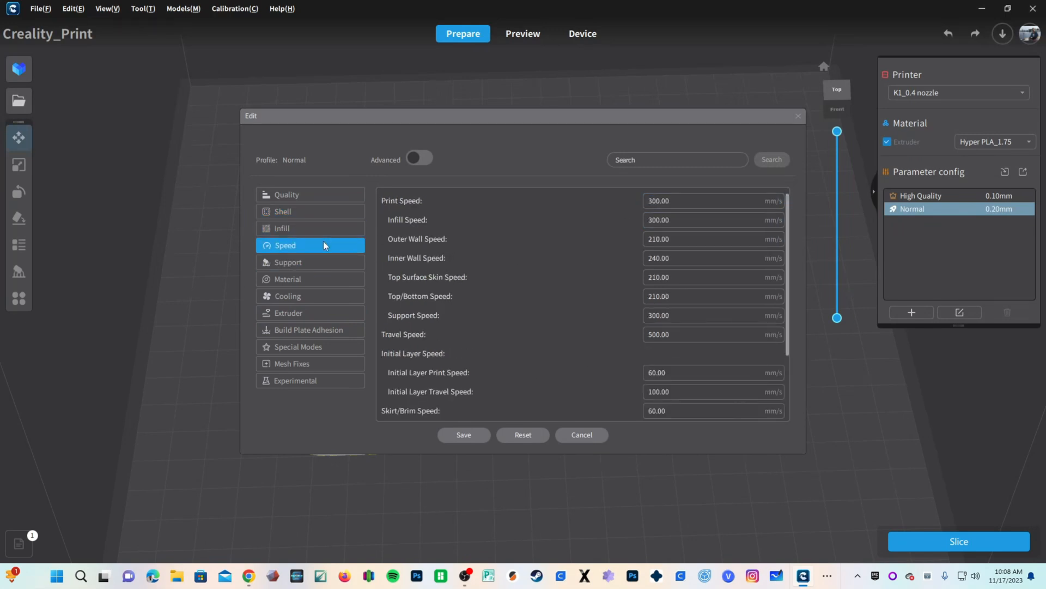
text(2)
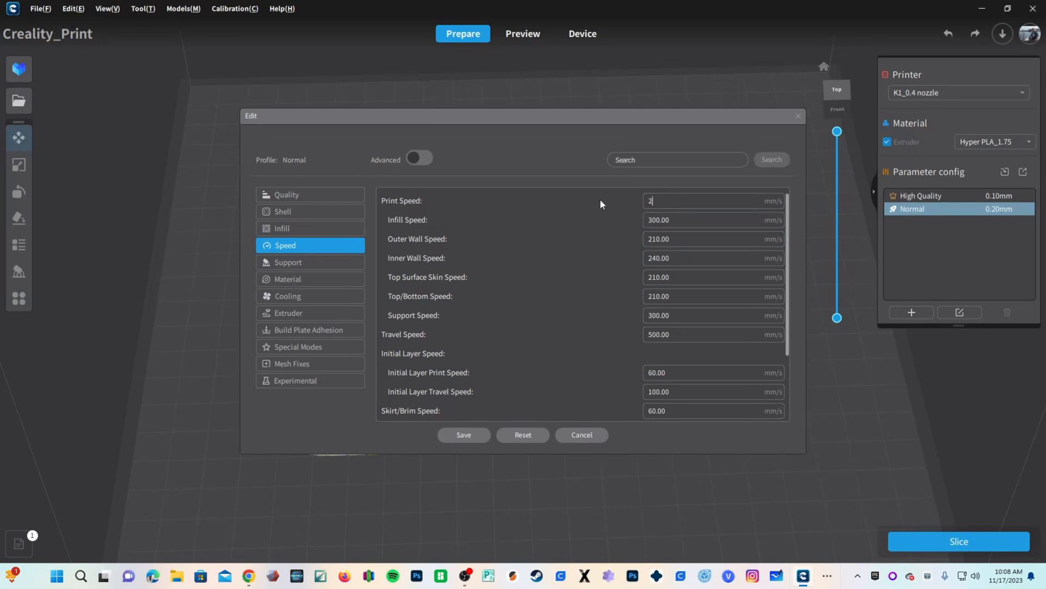
click(712, 219)
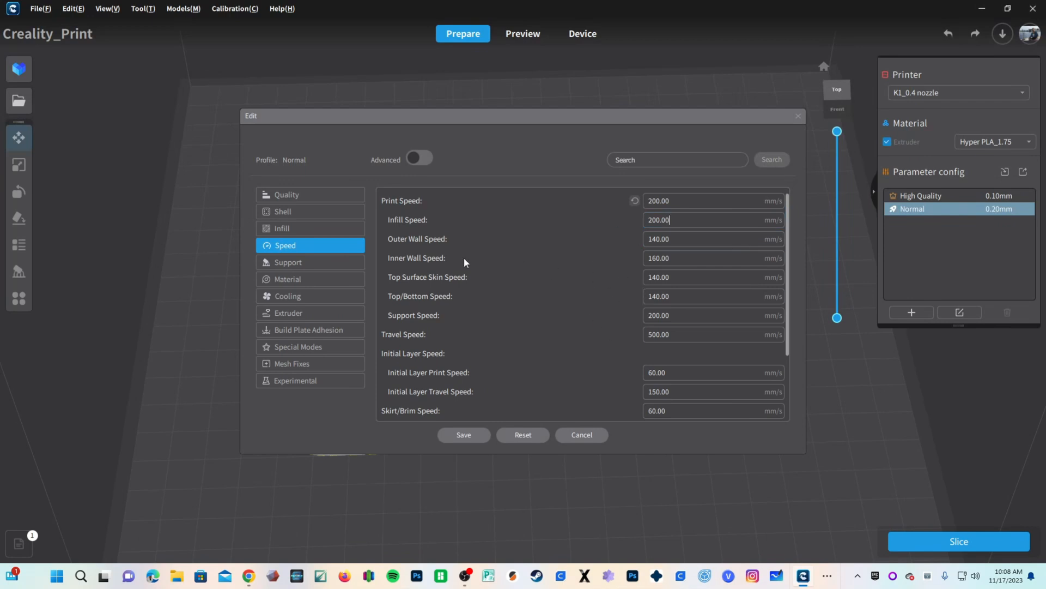
Step: Review the profile's support, material, extruder and build plate adhesion settings, then close the dialog
click(288, 262)
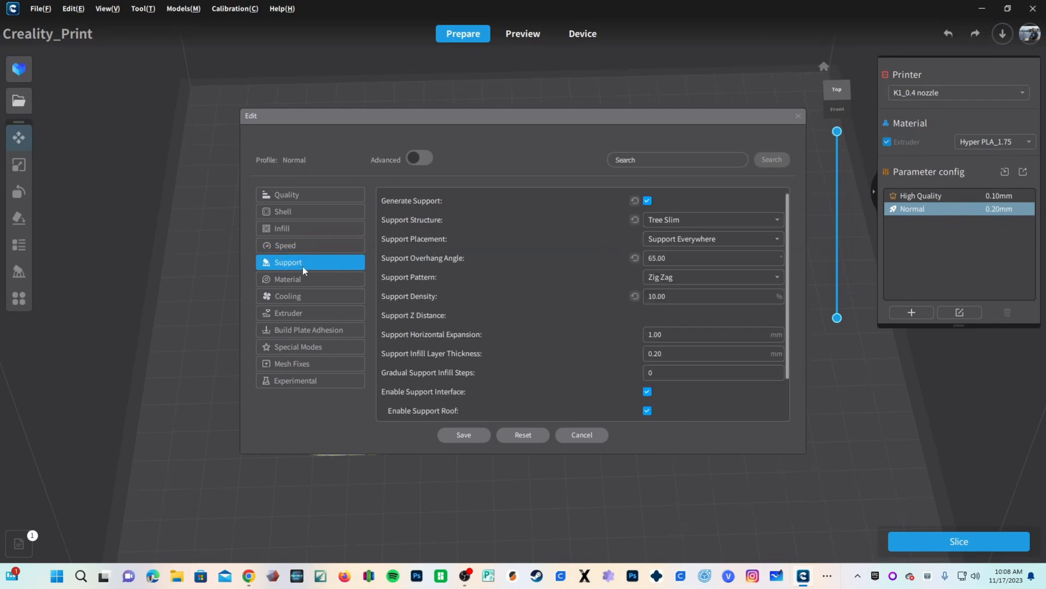
click(646, 201)
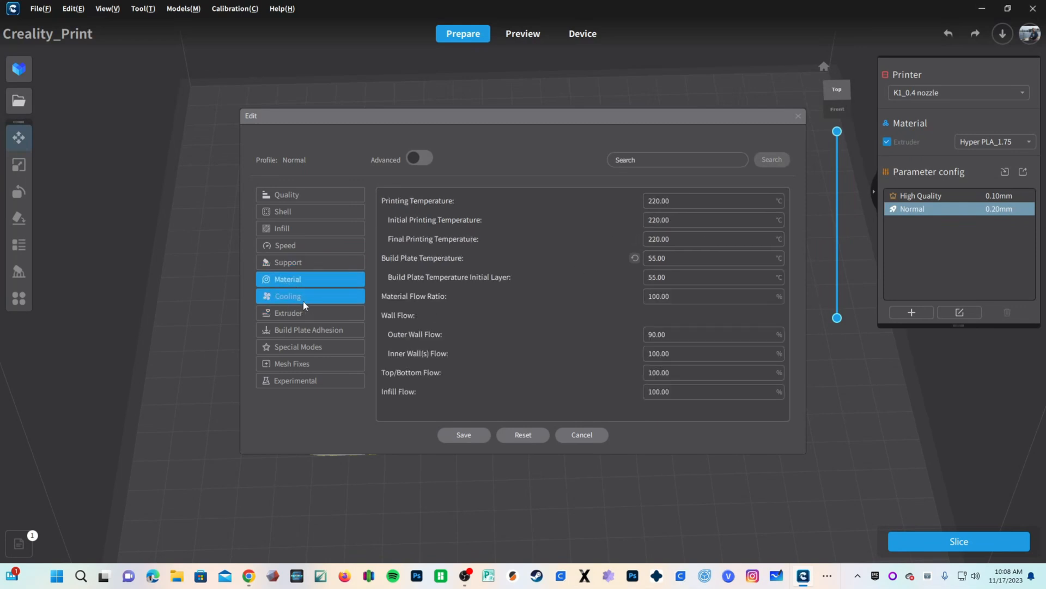
click(288, 313)
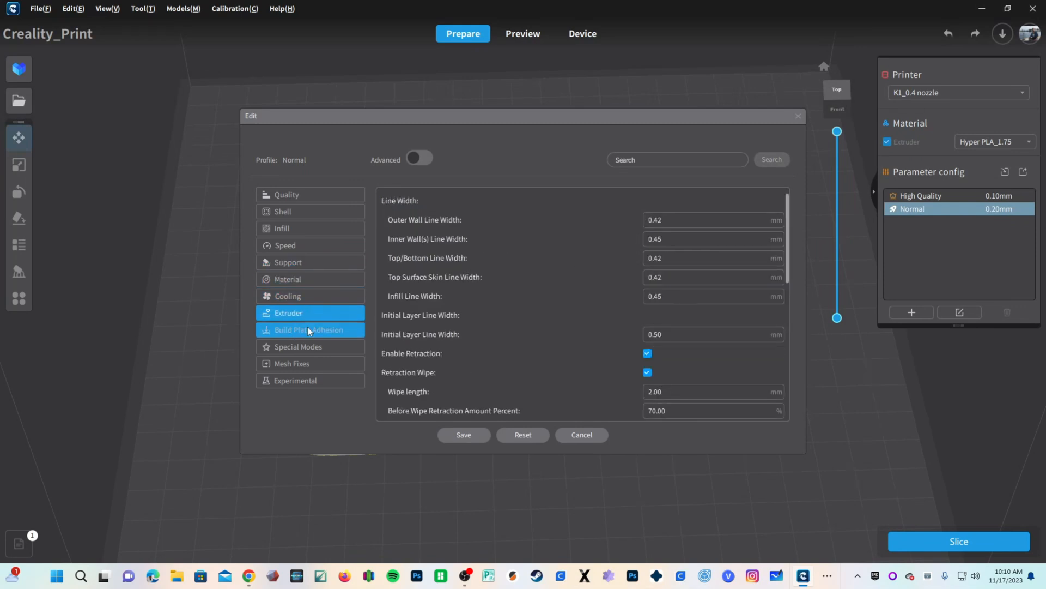
click(309, 330)
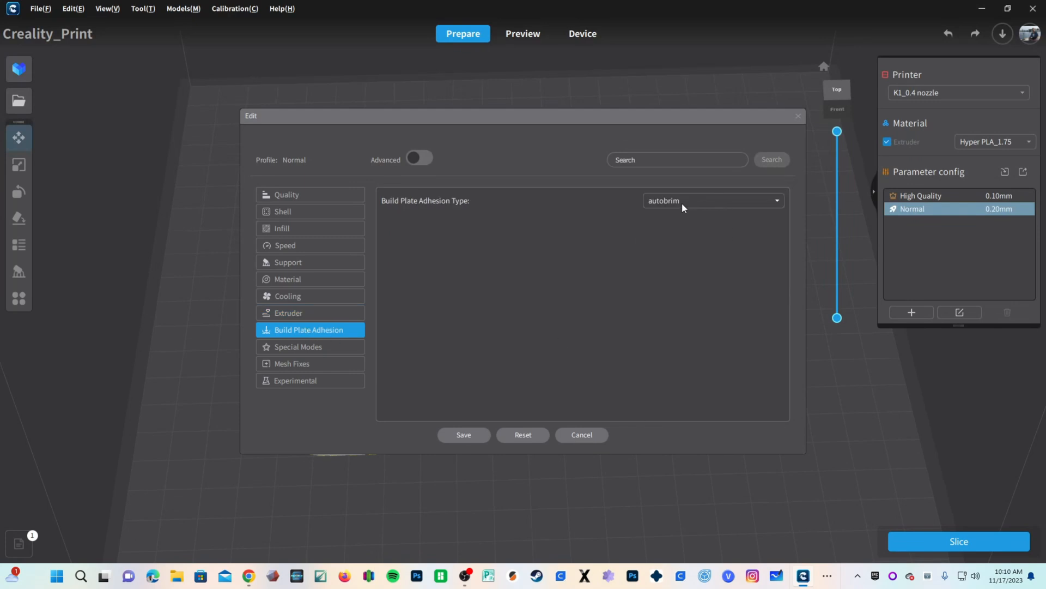
click(711, 200)
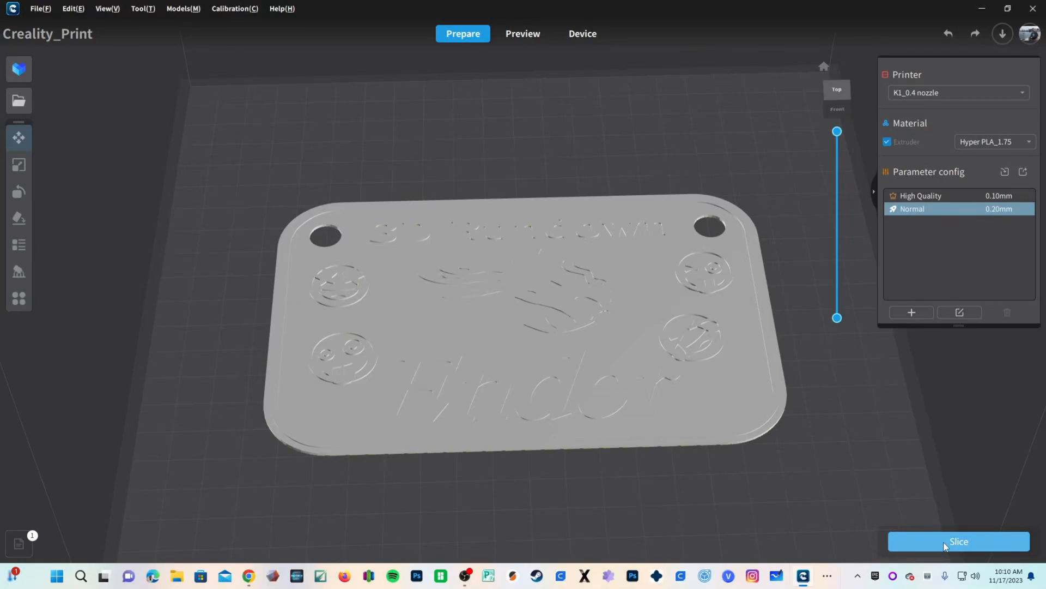
Step: Slice the sign and scrub the layer preview through the lettering layers
click(958, 541)
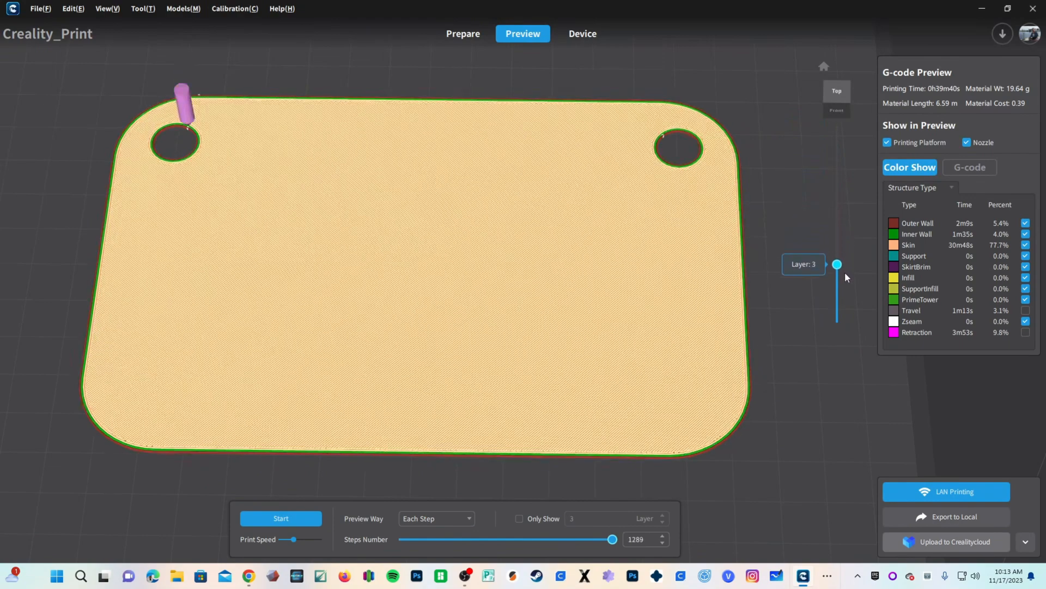
drag(837, 264, 837, 174)
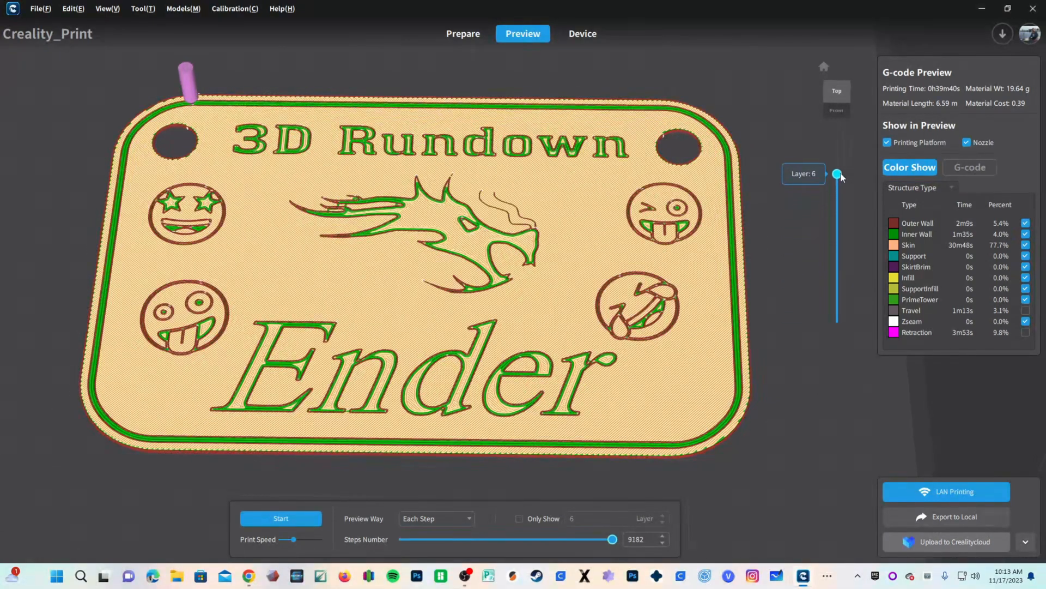
drag(837, 173, 837, 218)
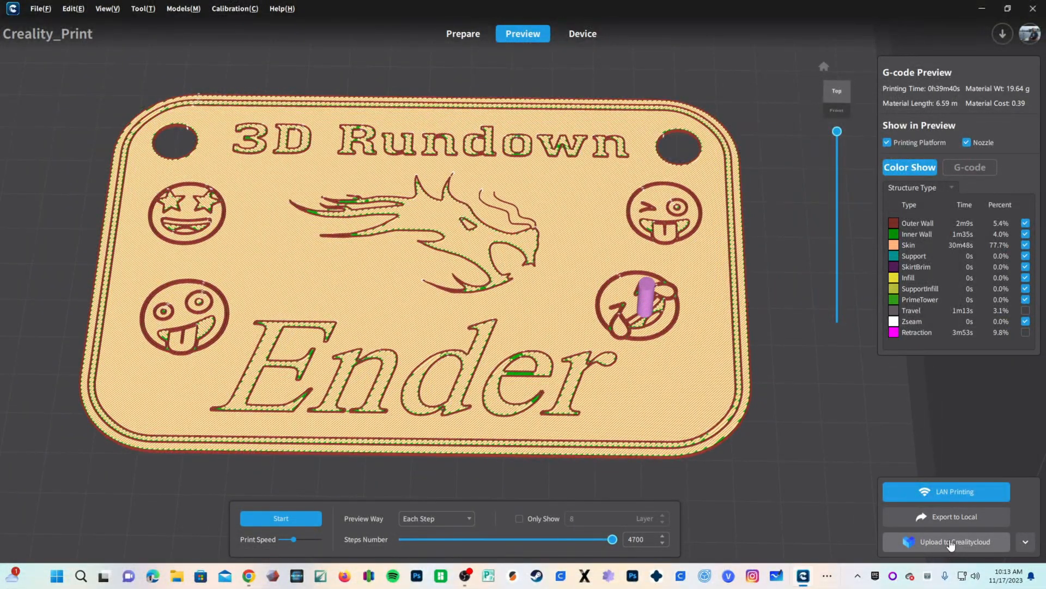
Step: Upload the G-code to Creality Cloud named 'Bambu Sign K1 Creality Slicer'
click(946, 542)
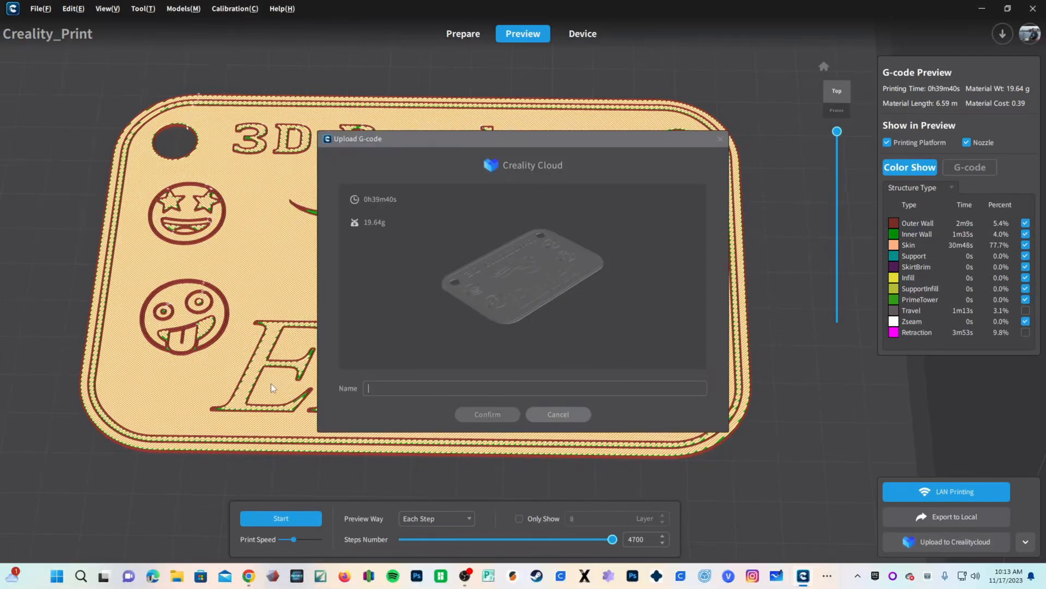
text(Bambu Sign K1)
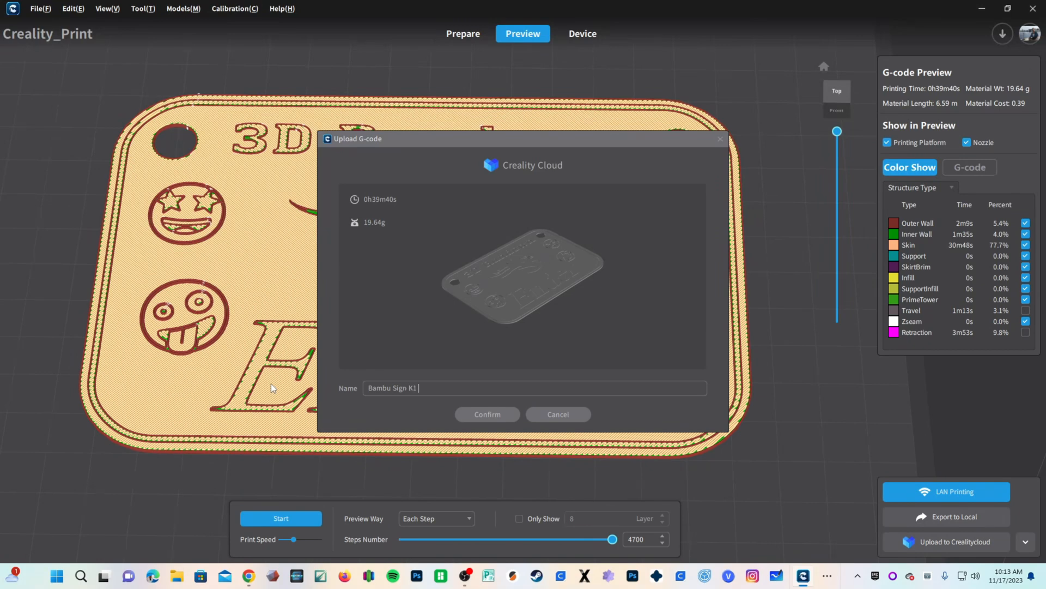
text(Creality Slicer)
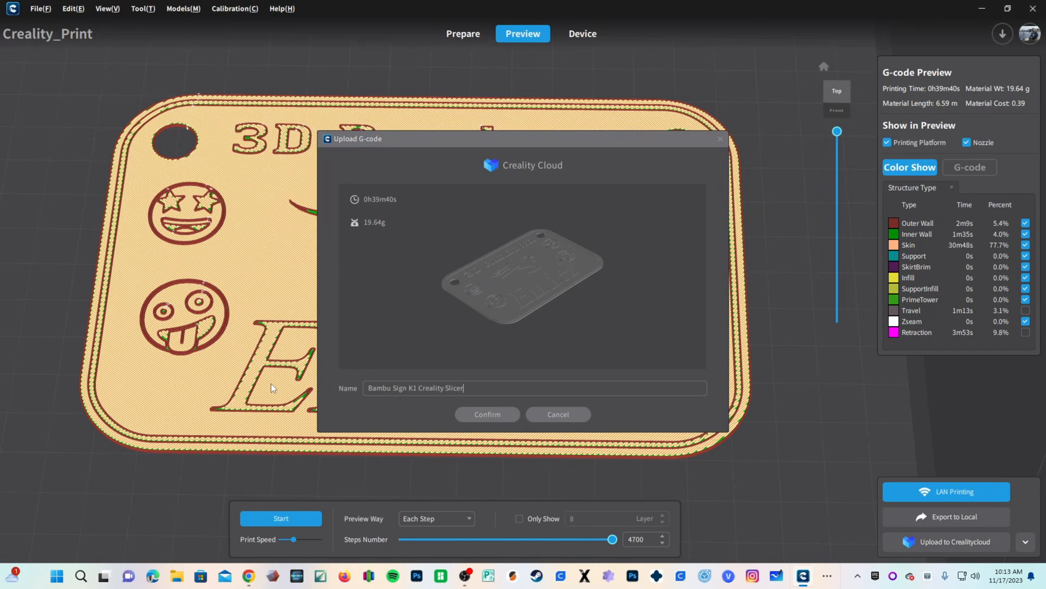
click(486, 414)
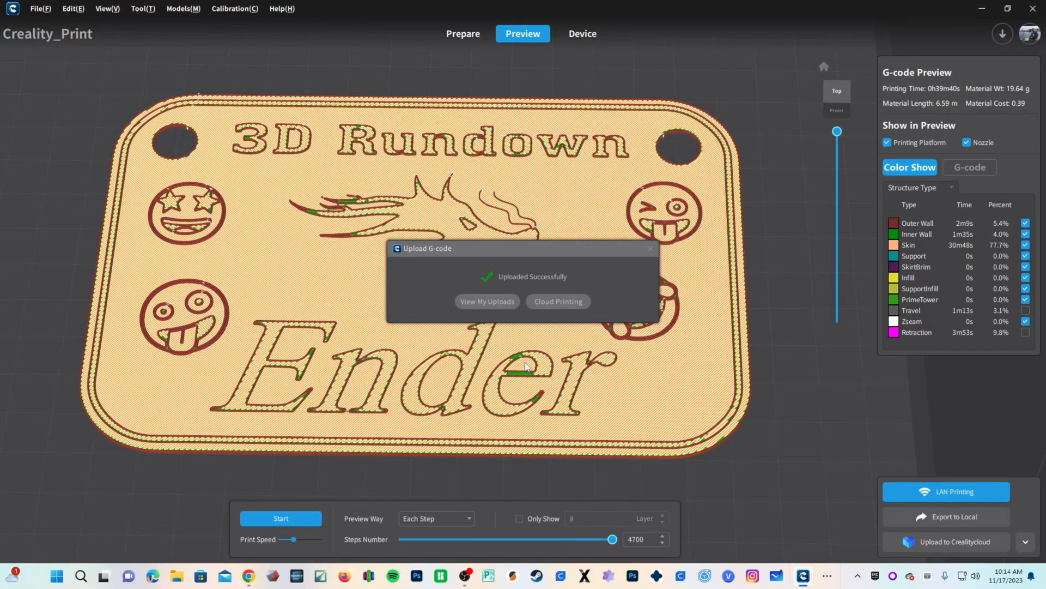
mouse_move(550, 338)
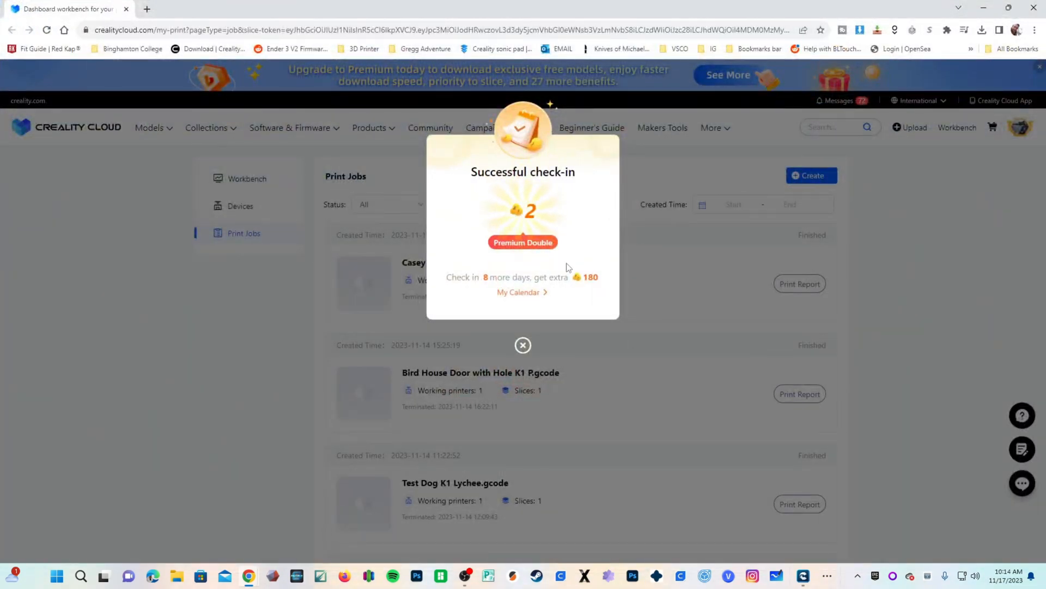
Step: From Workbench > Devices, expand the K1 group and open the online K1 printer's control page
click(522, 346)
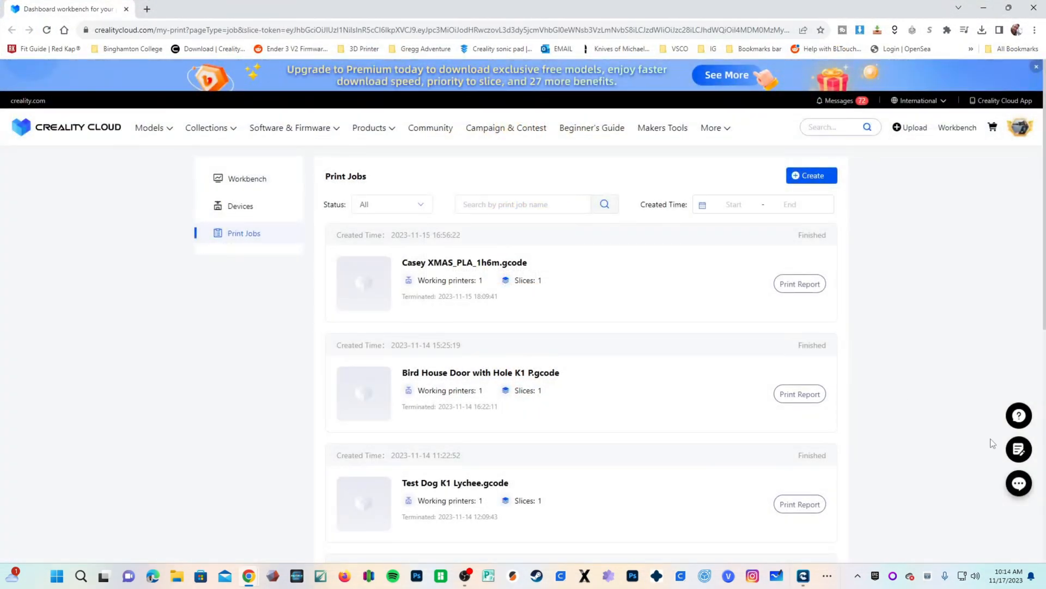
click(246, 178)
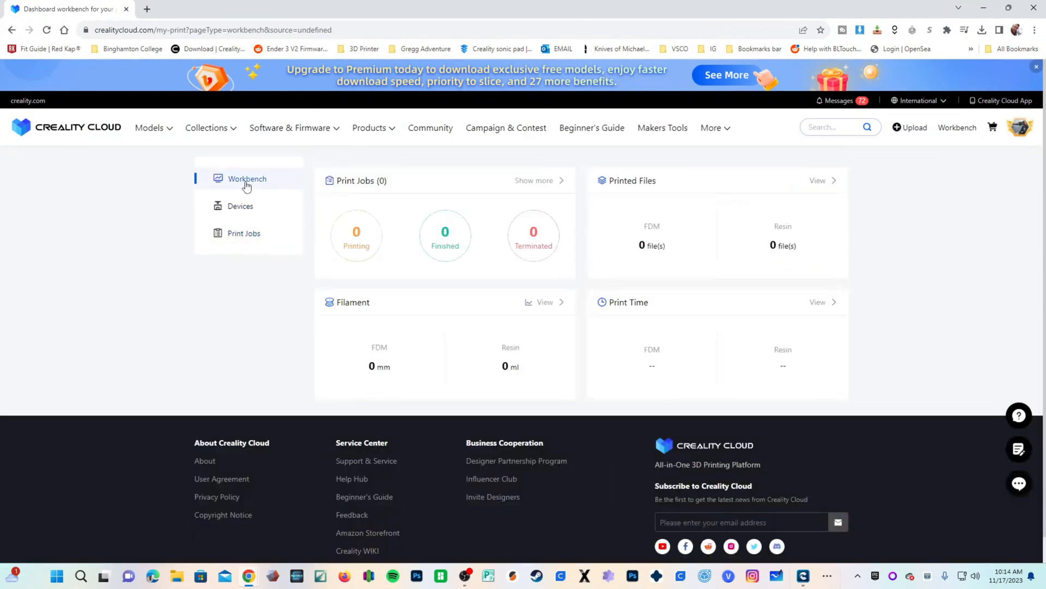
click(240, 206)
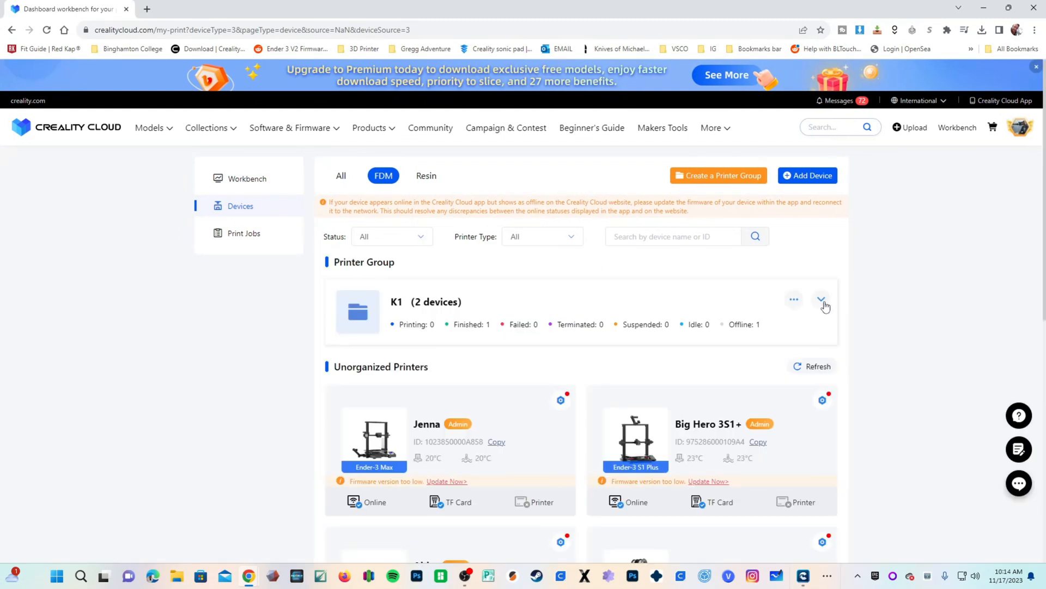
click(821, 298)
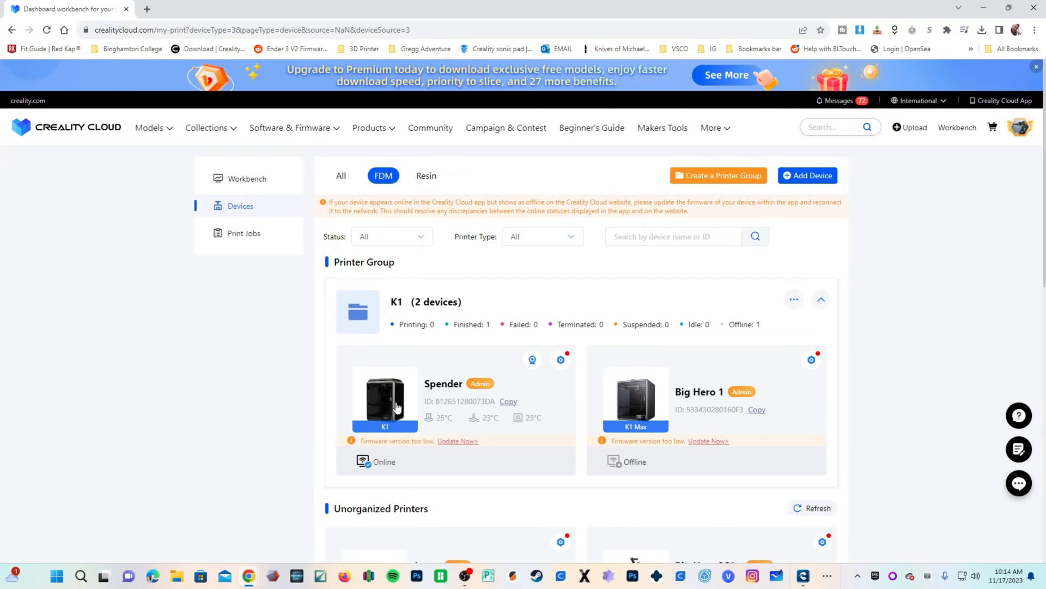
click(383, 400)
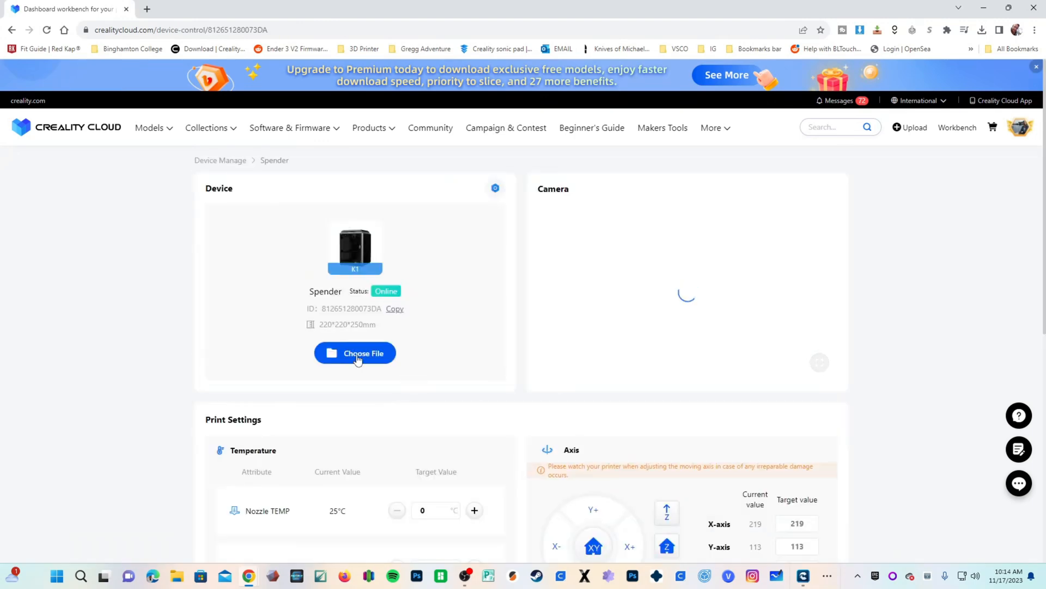
Step: Choose the uploaded sign file from My Uploads and send it to print on the K1
click(354, 354)
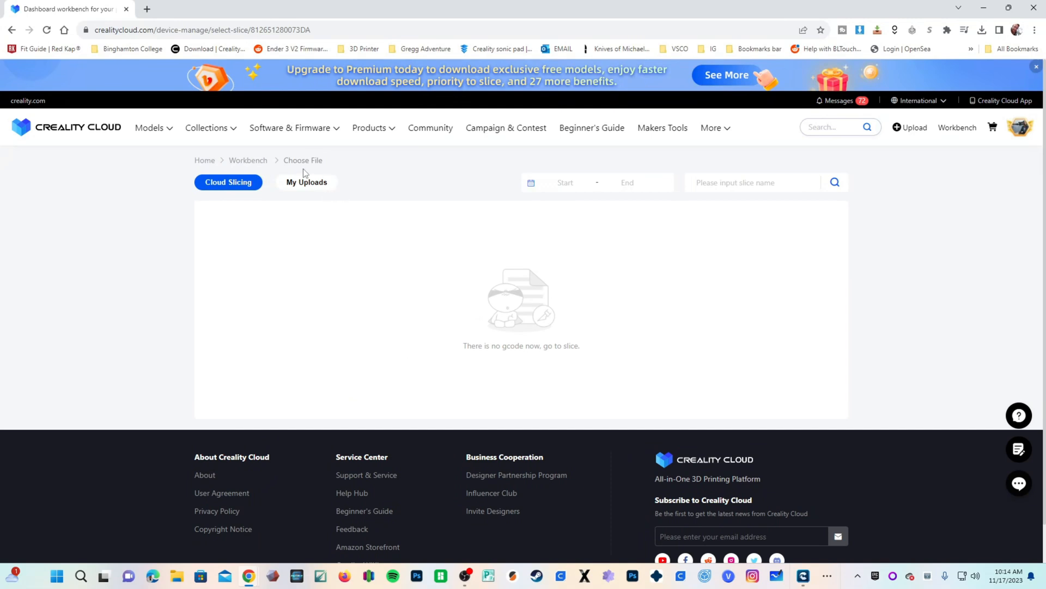
click(306, 182)
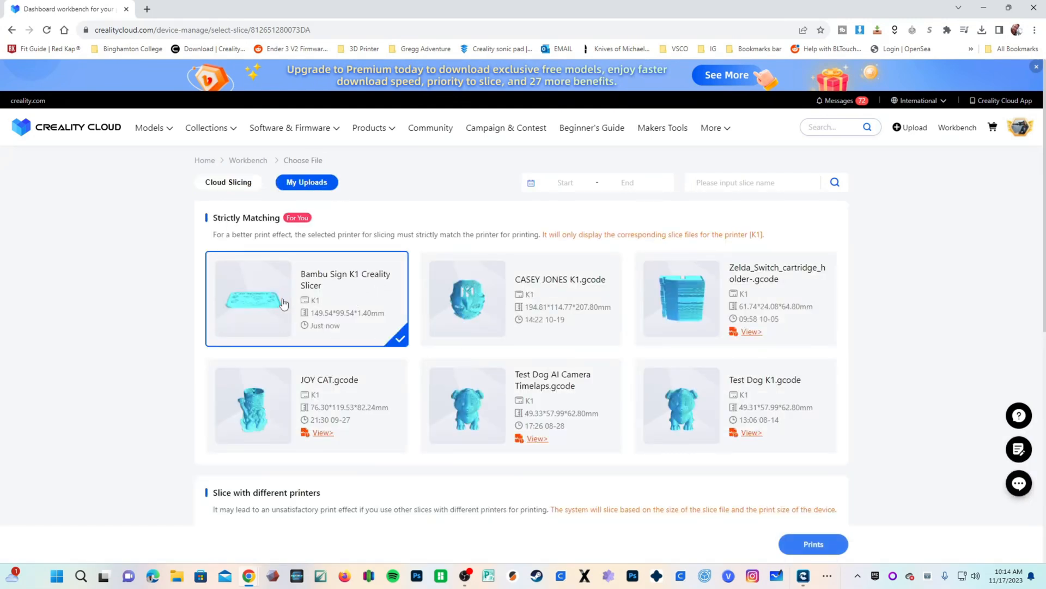
click(813, 544)
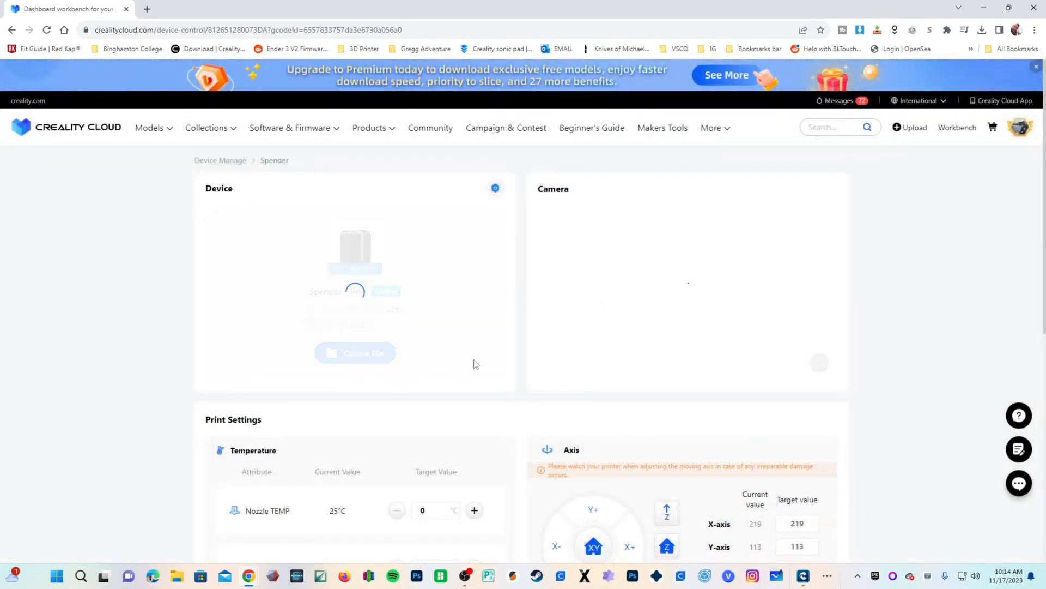